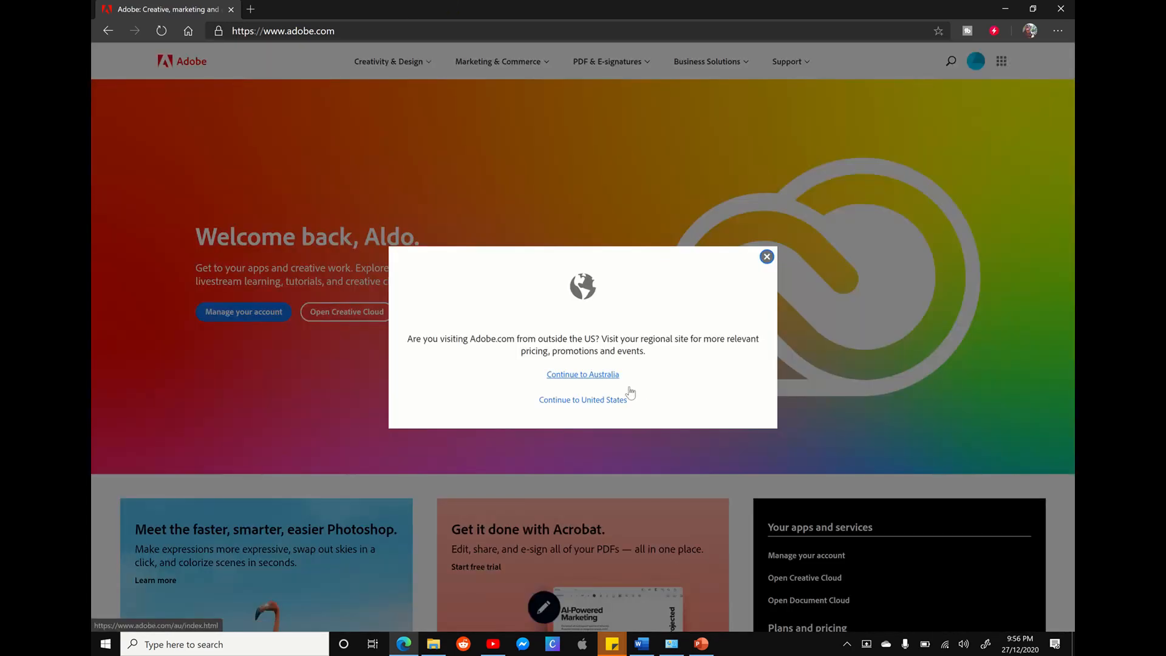
Step: Continue to the Australian site and go to Manage your account under Welcome back
click(583, 375)
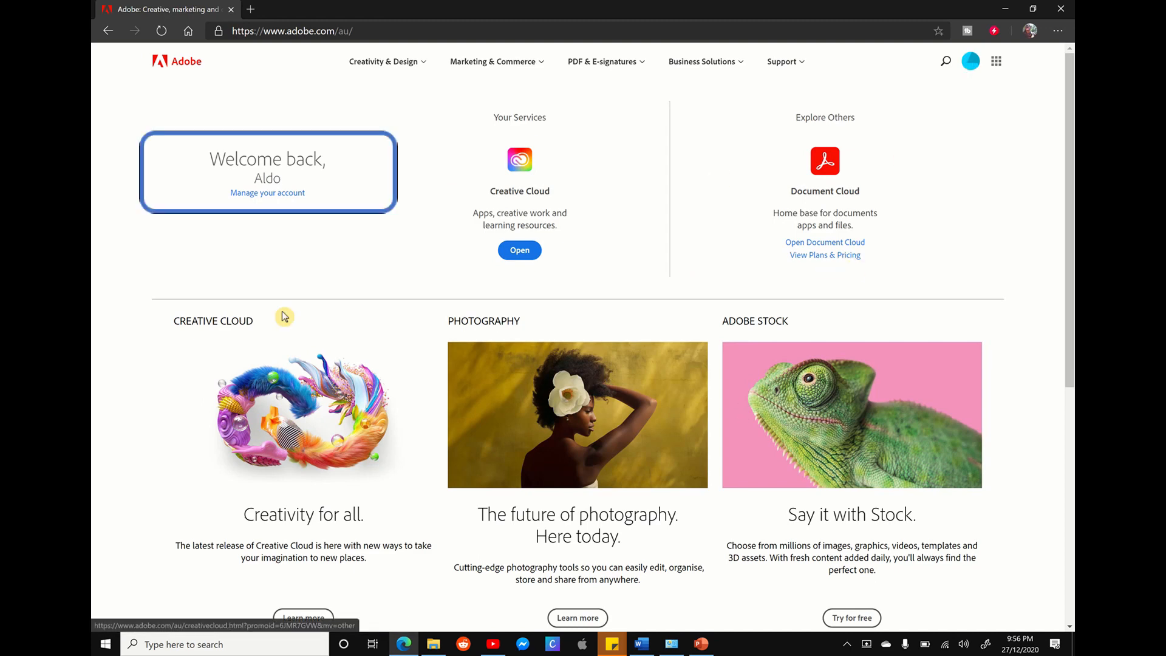
click(266, 193)
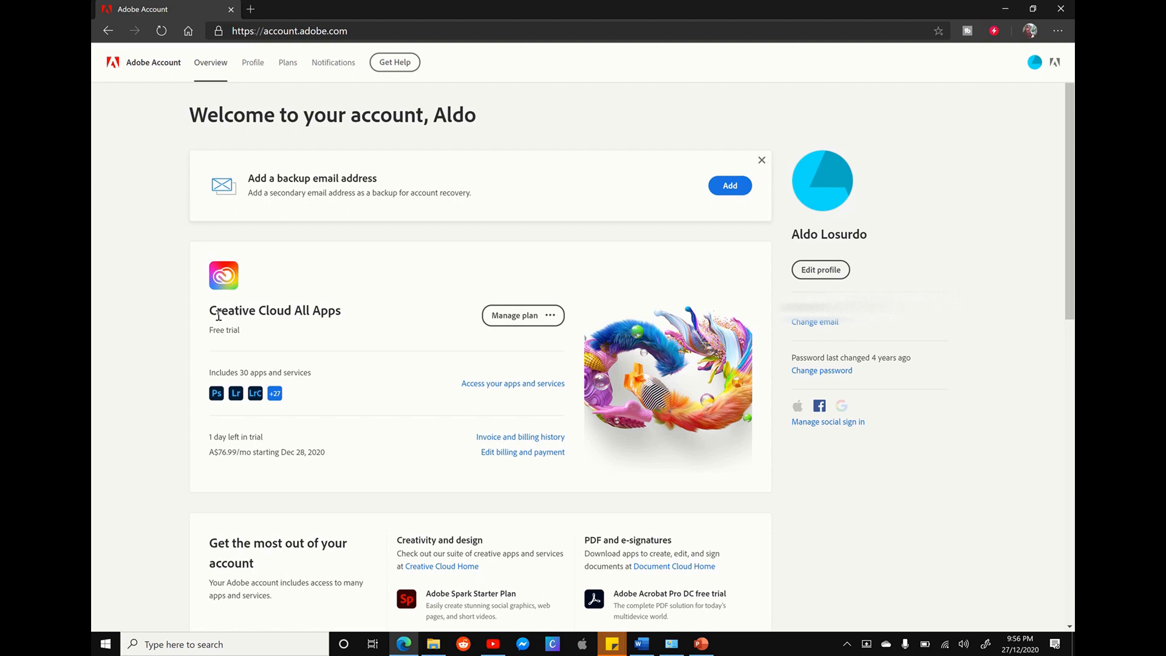
Step: Scroll the Overview to the All Apps trial renewing at A$76.99/mo from December 28, 2020
scroll(down, 3)
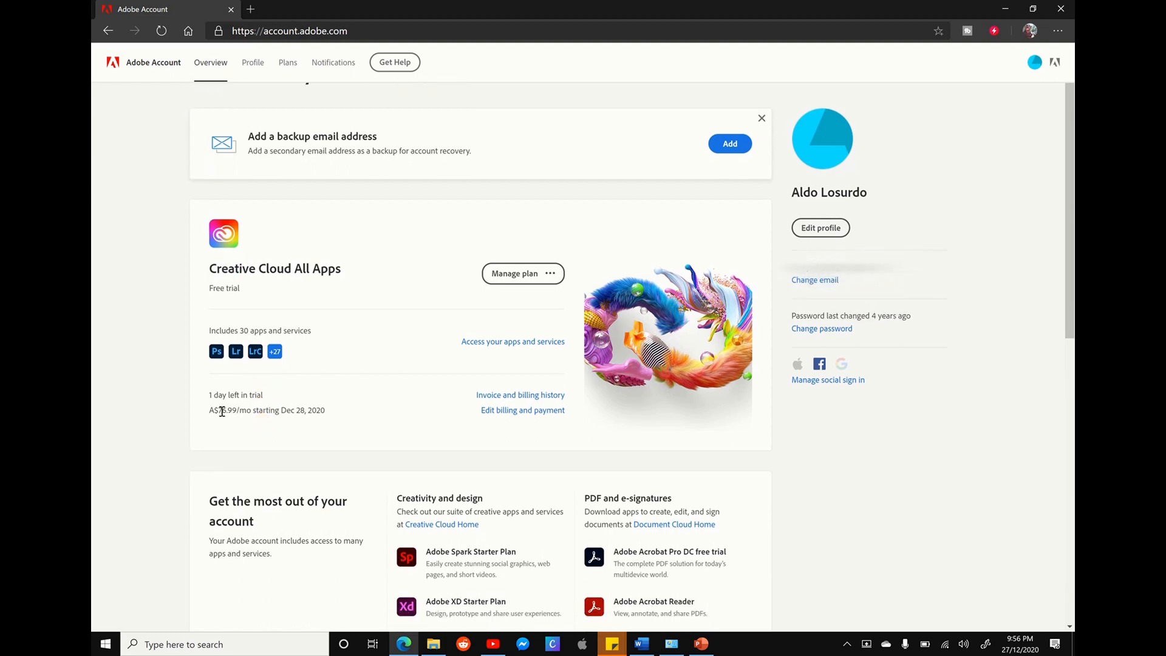
mouse_move(264, 407)
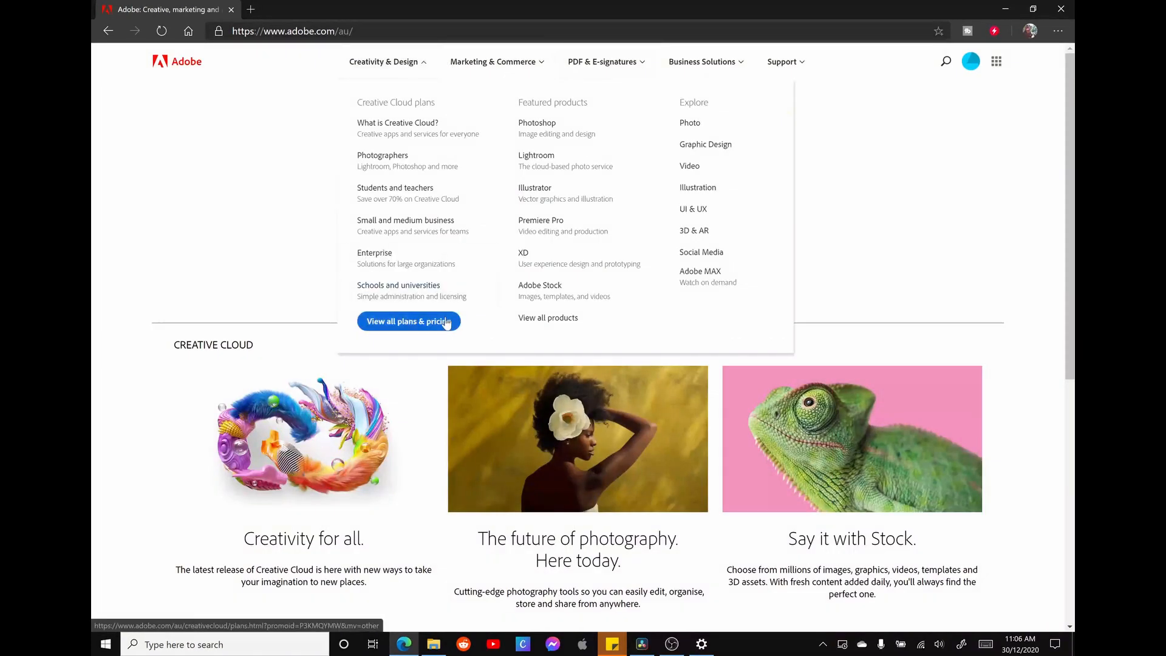
Step: View all plans & pricing, filter to Photography plans, then head back to account.adobe.com
click(408, 321)
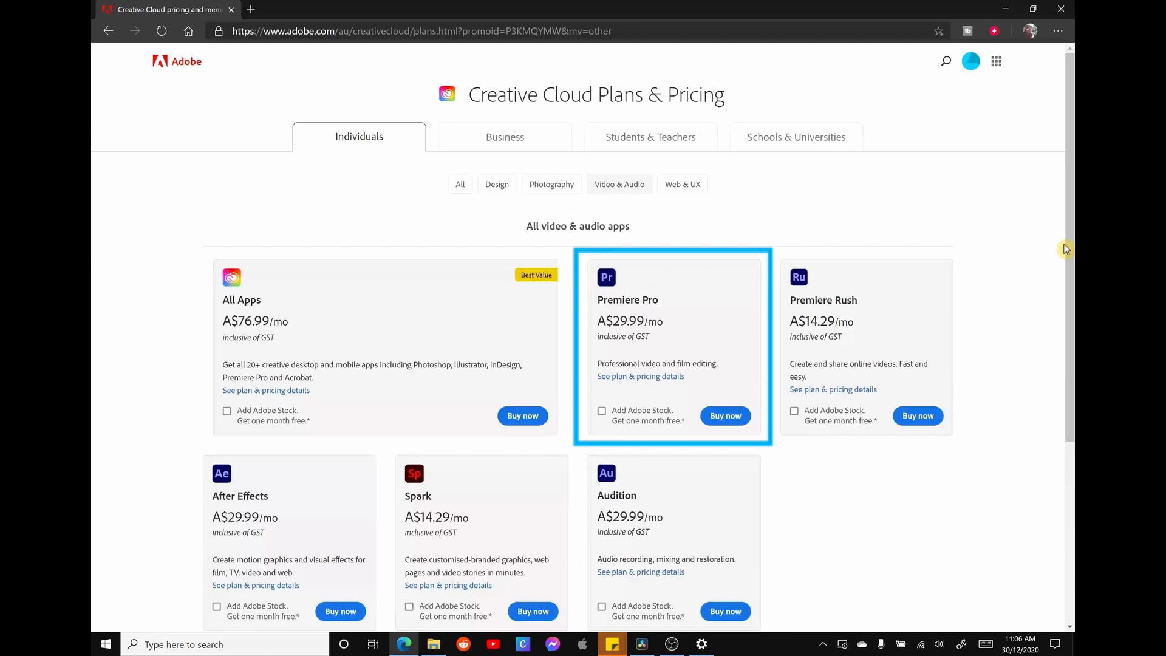
click(551, 184)
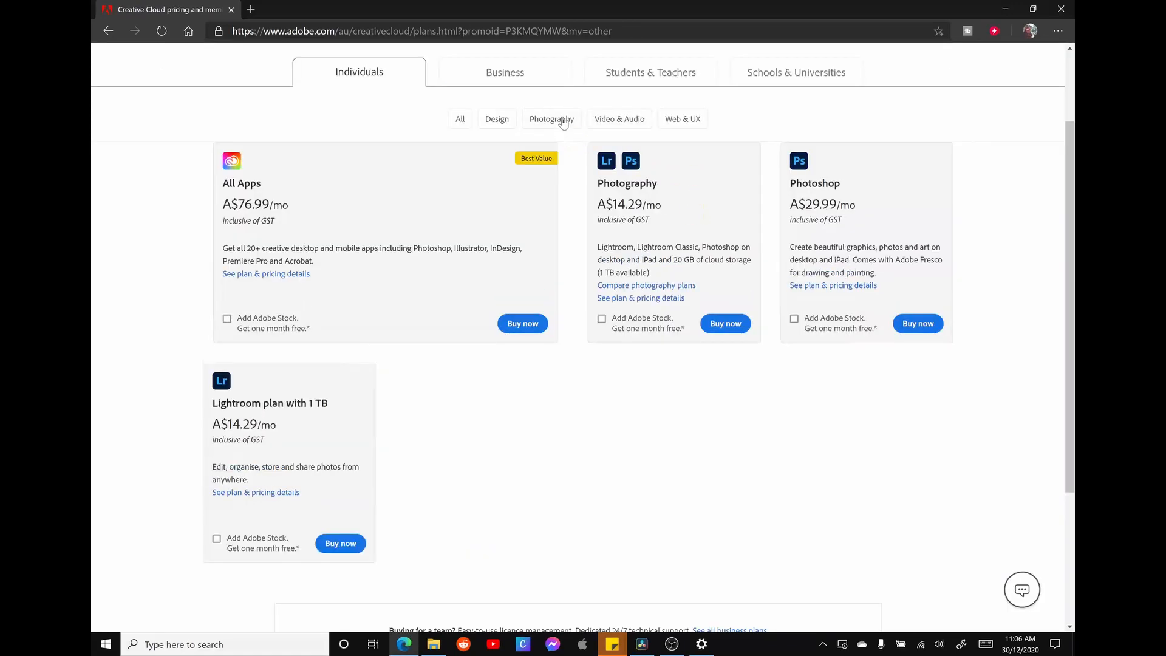
double_click(814, 183)
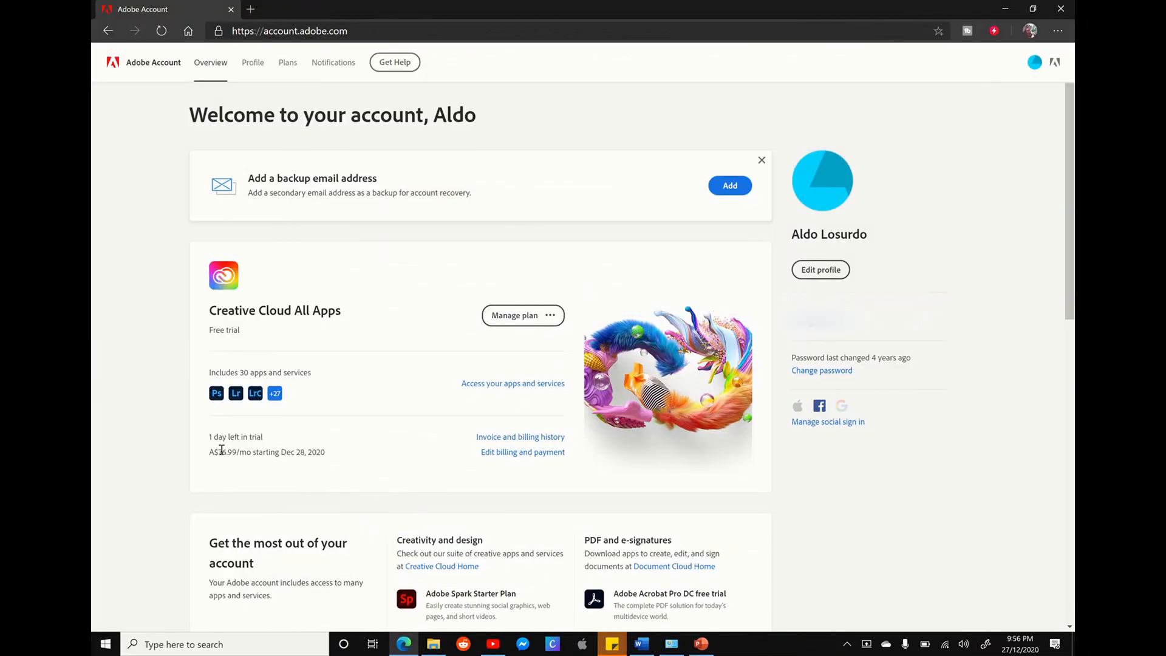
Step: Choose Cancel plan from Manage plan on the Creative Cloud All Apps card
click(522, 316)
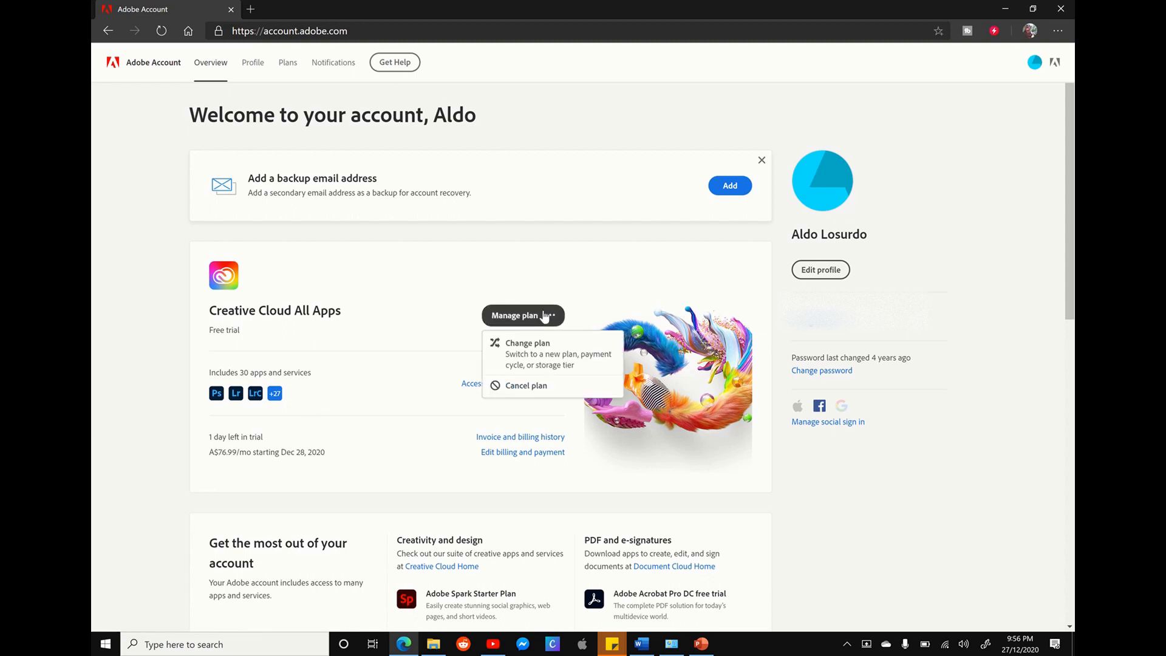
mouse_move(541, 354)
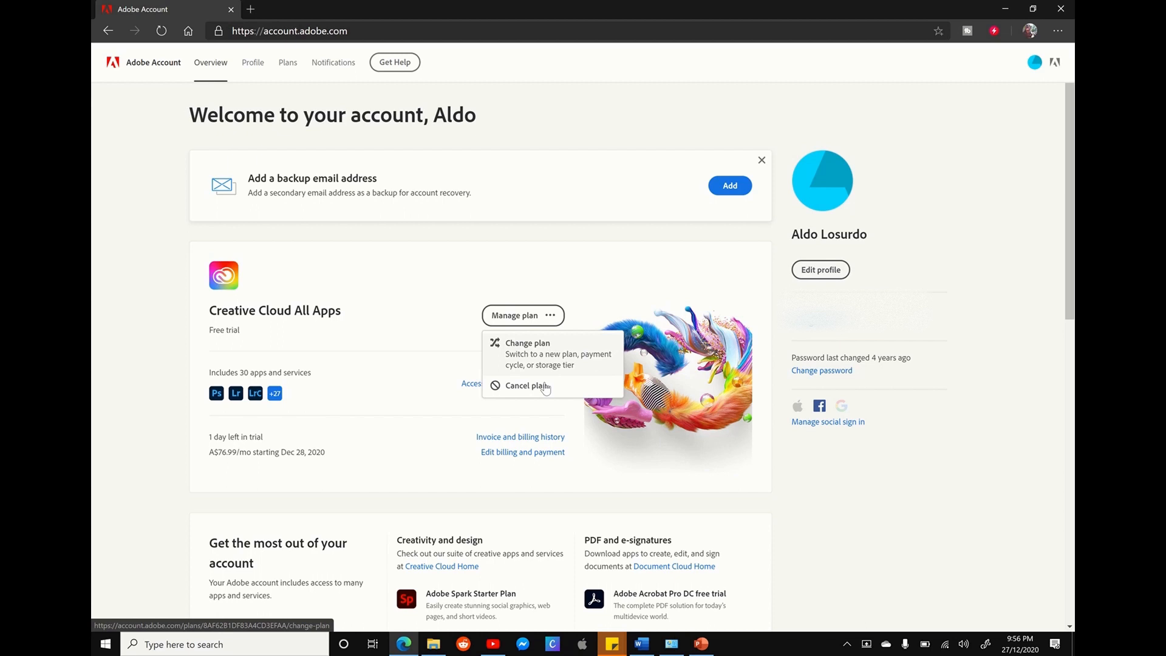
click(529, 385)
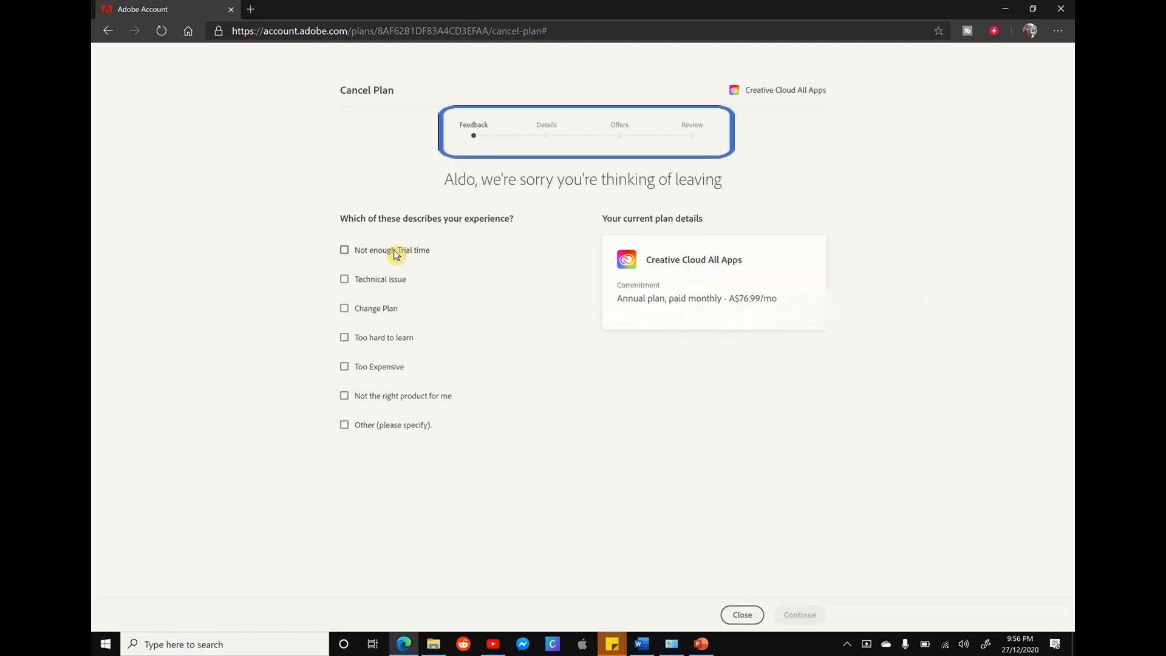
Step: Tick 'Not enough Trial time' as the reason and continue to the Details step
click(344, 249)
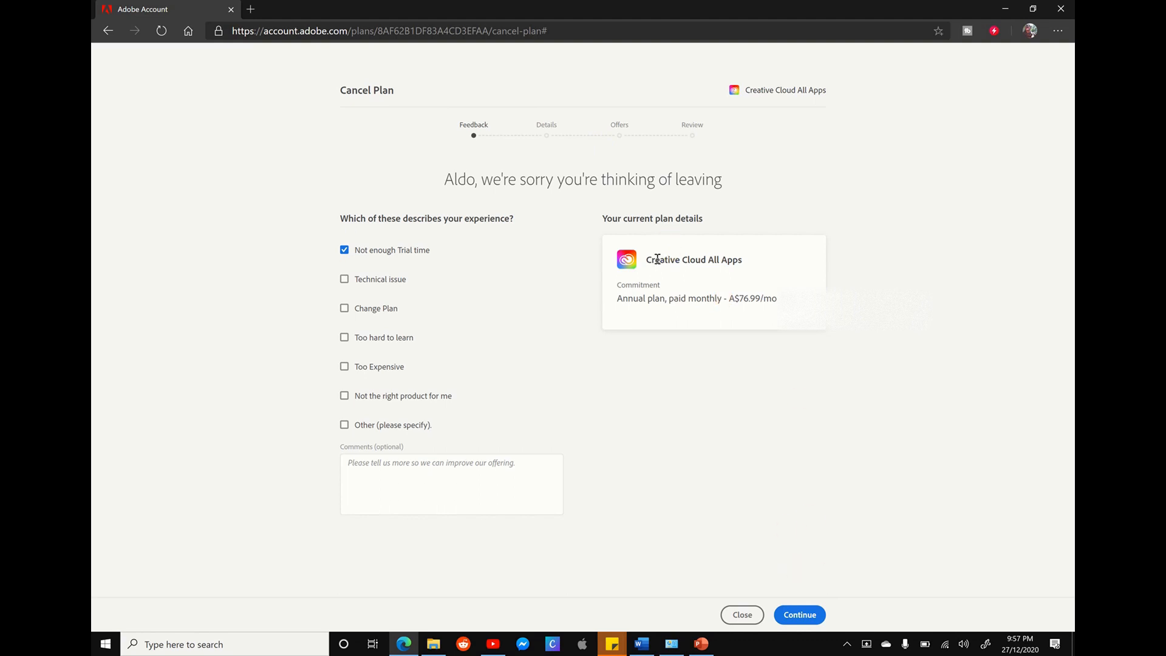
mouse_move(730, 264)
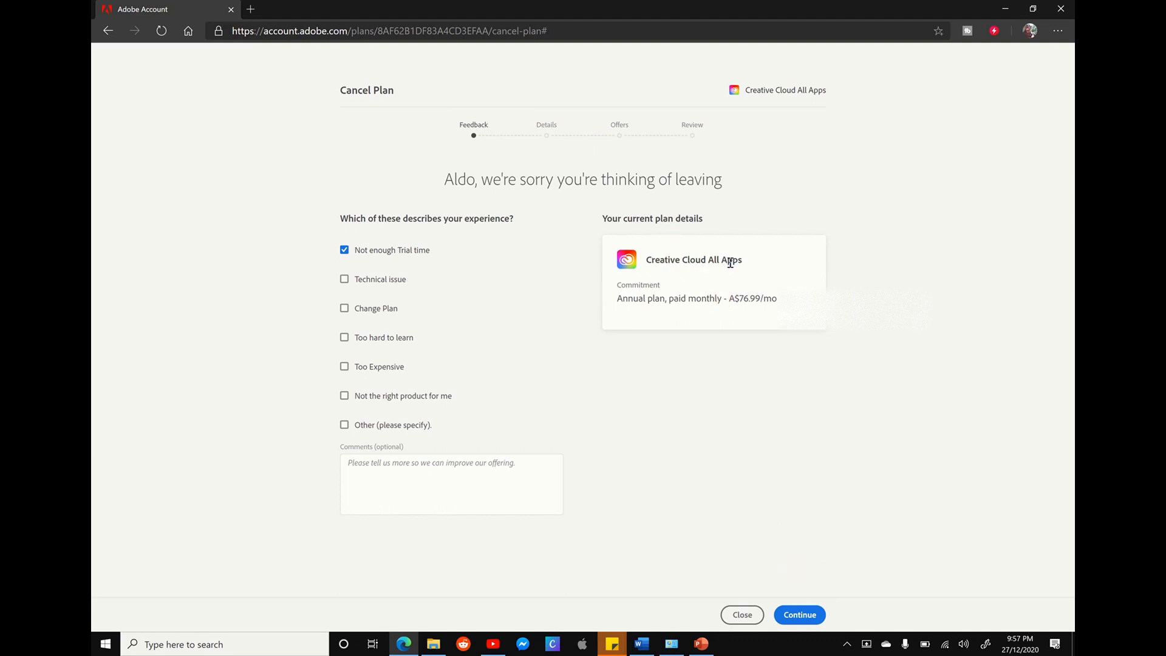
click(799, 615)
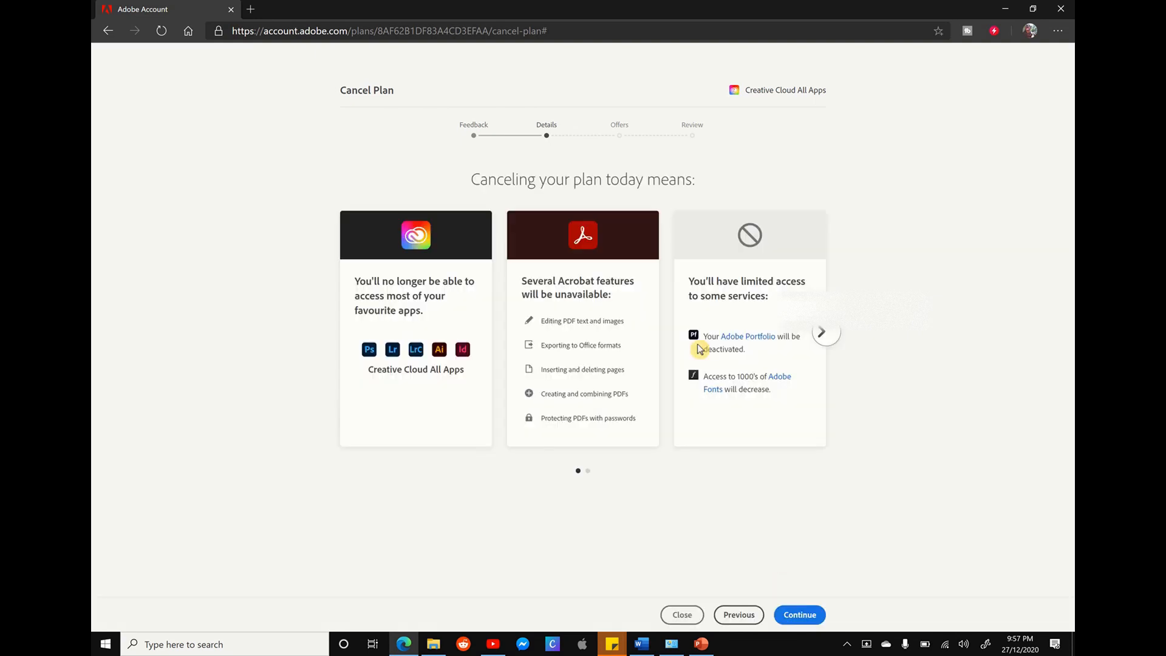
Step: Continue past the Details step to the Offers step with the A$43.99/mo All Apps discount
click(823, 332)
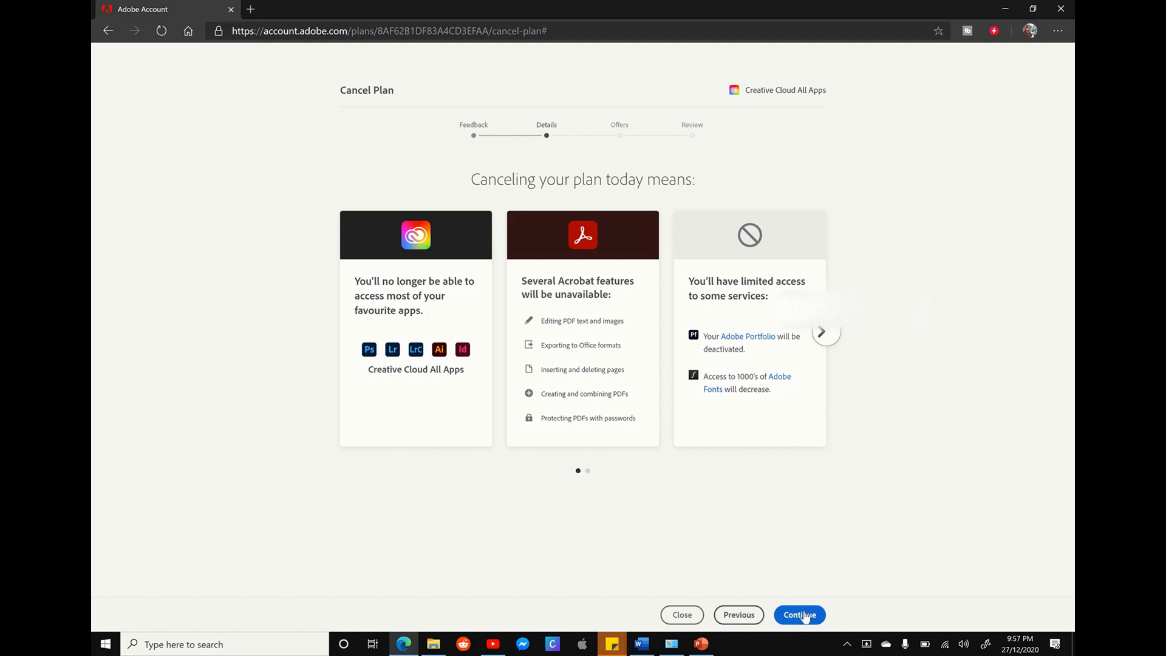
click(799, 615)
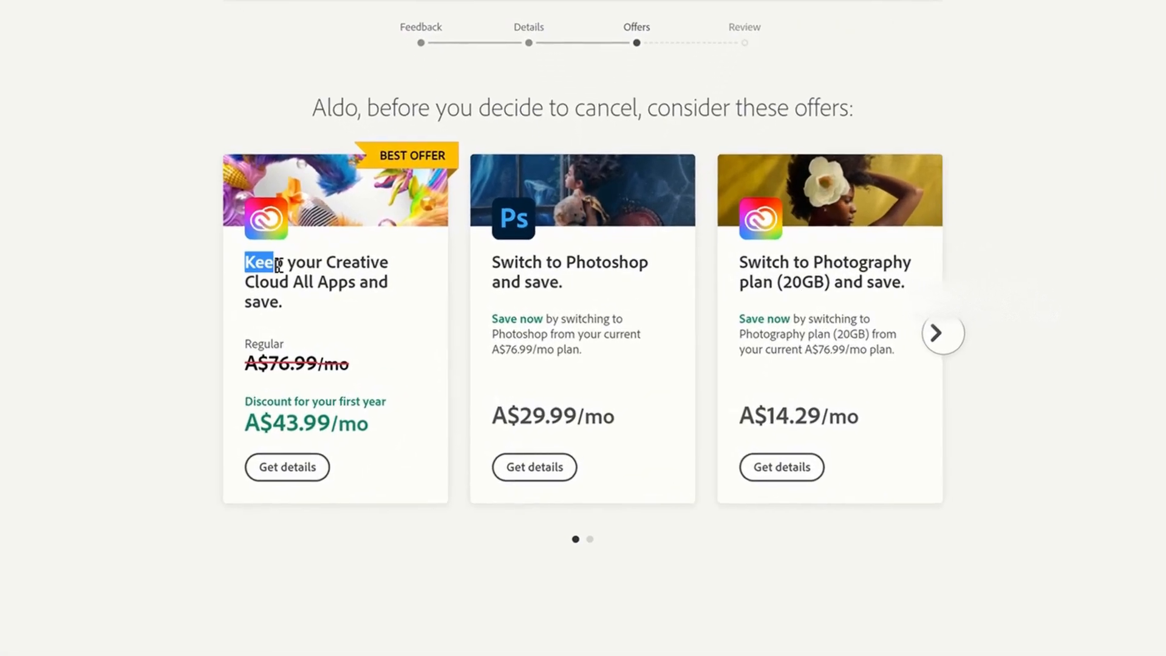
scroll(down, 3)
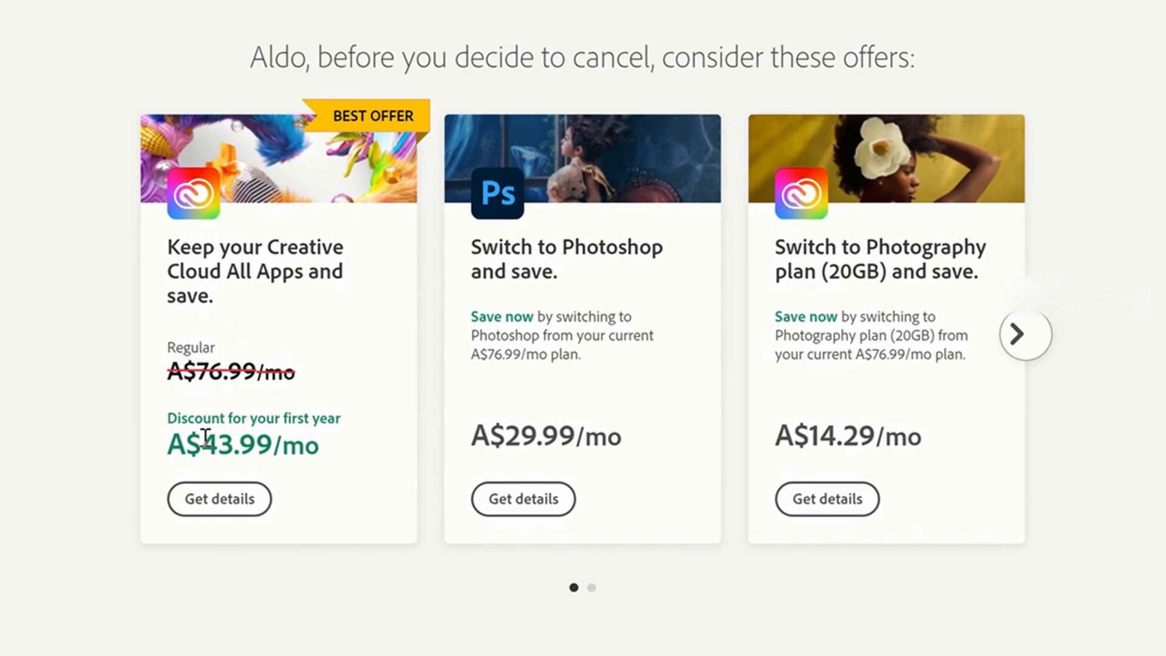
mouse_move(266, 435)
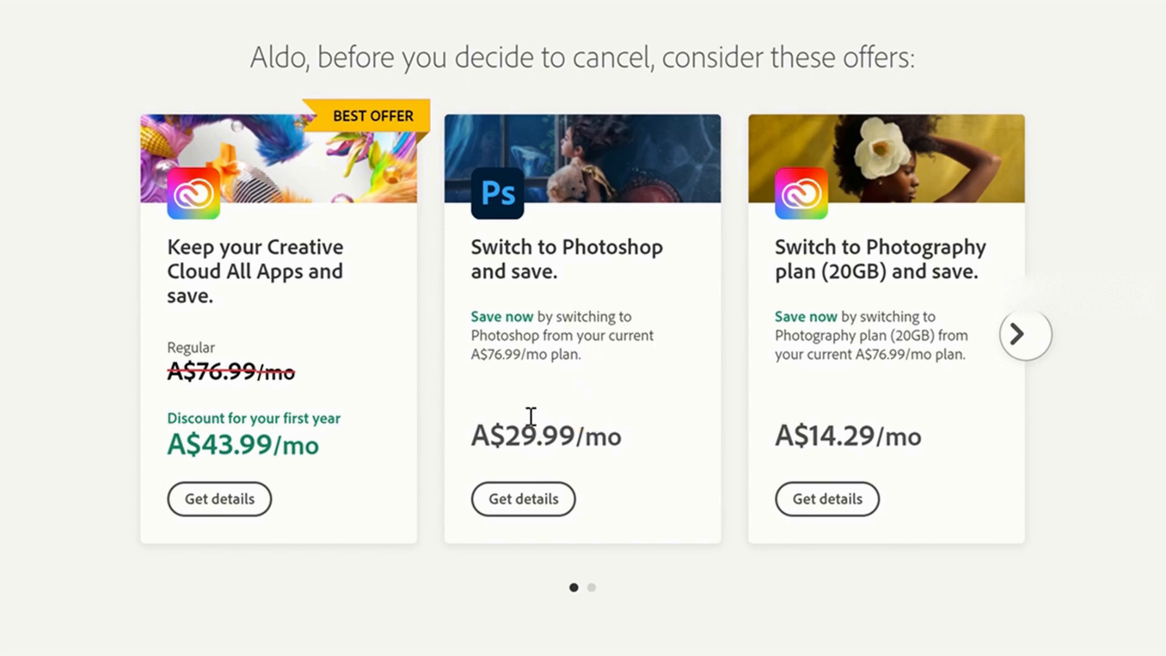
mouse_move(595, 430)
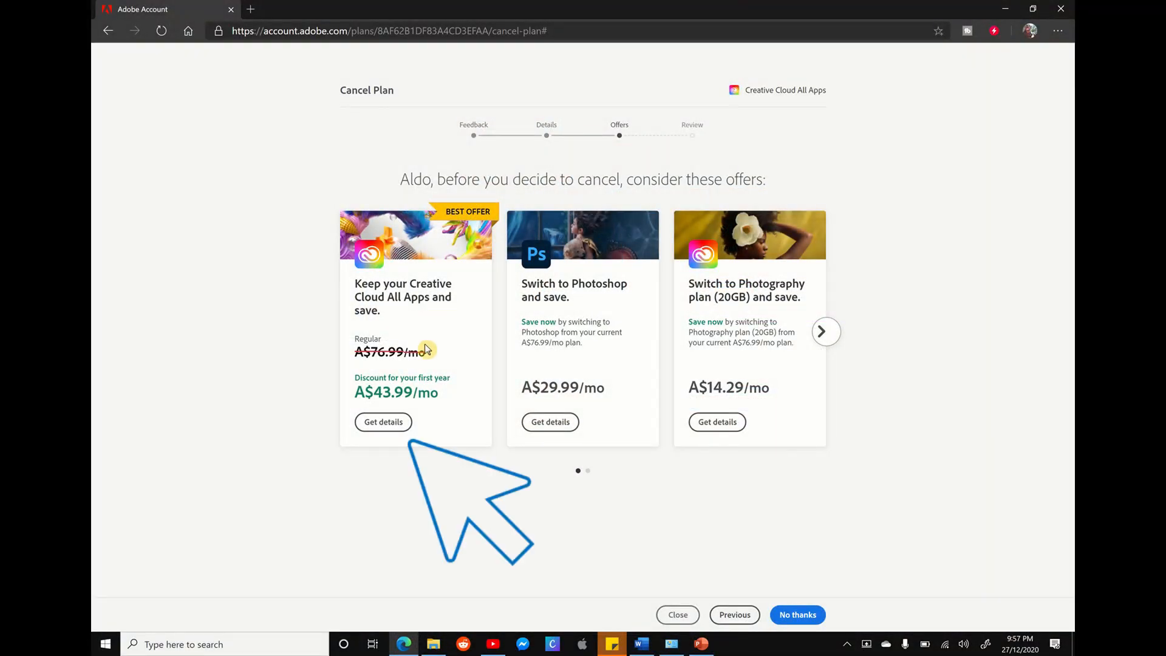
Step: Get details on the 'Keep your Creative Cloud All Apps and save' offer and highlight the A$43.99/mo total
click(383, 421)
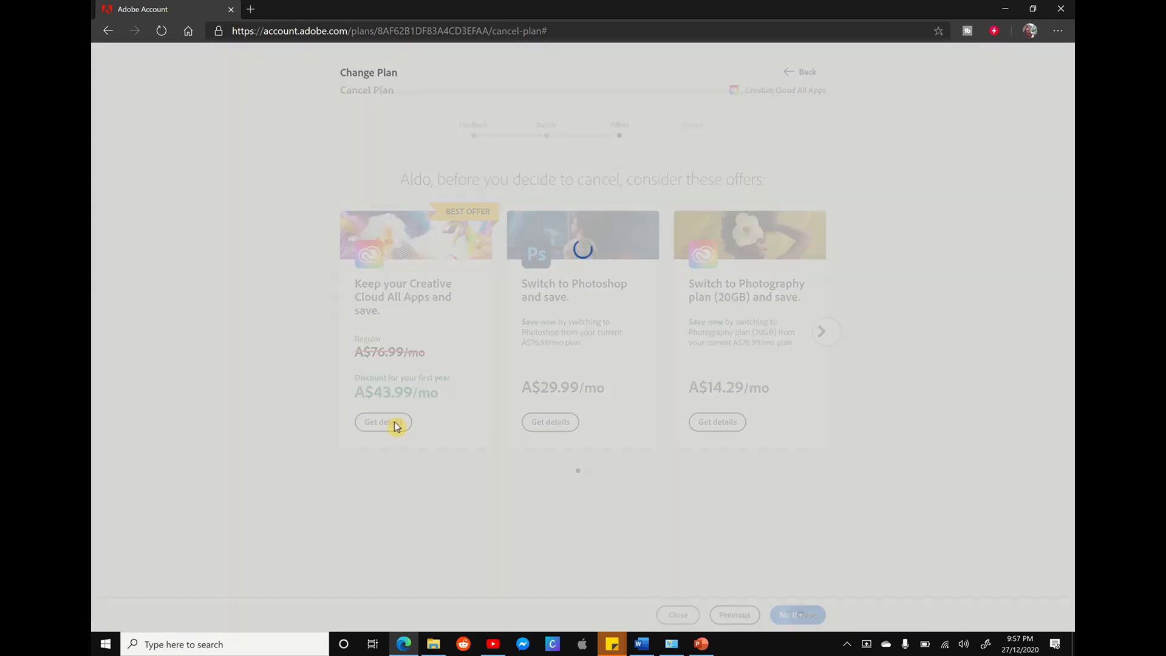
click(382, 421)
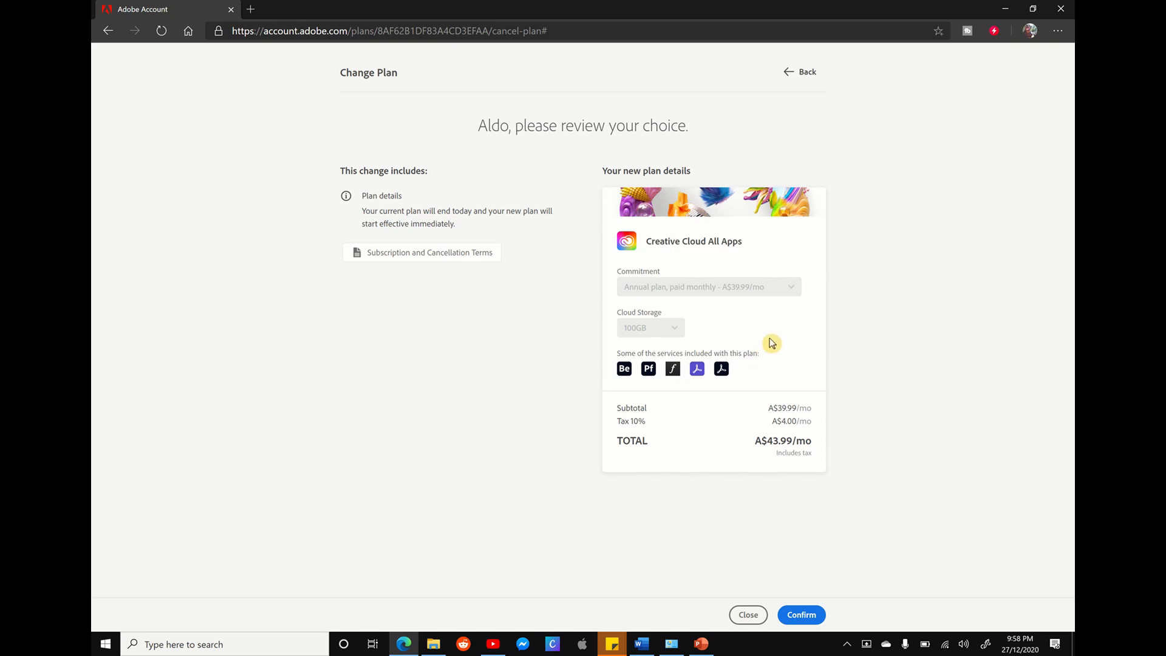
mouse_move(795, 348)
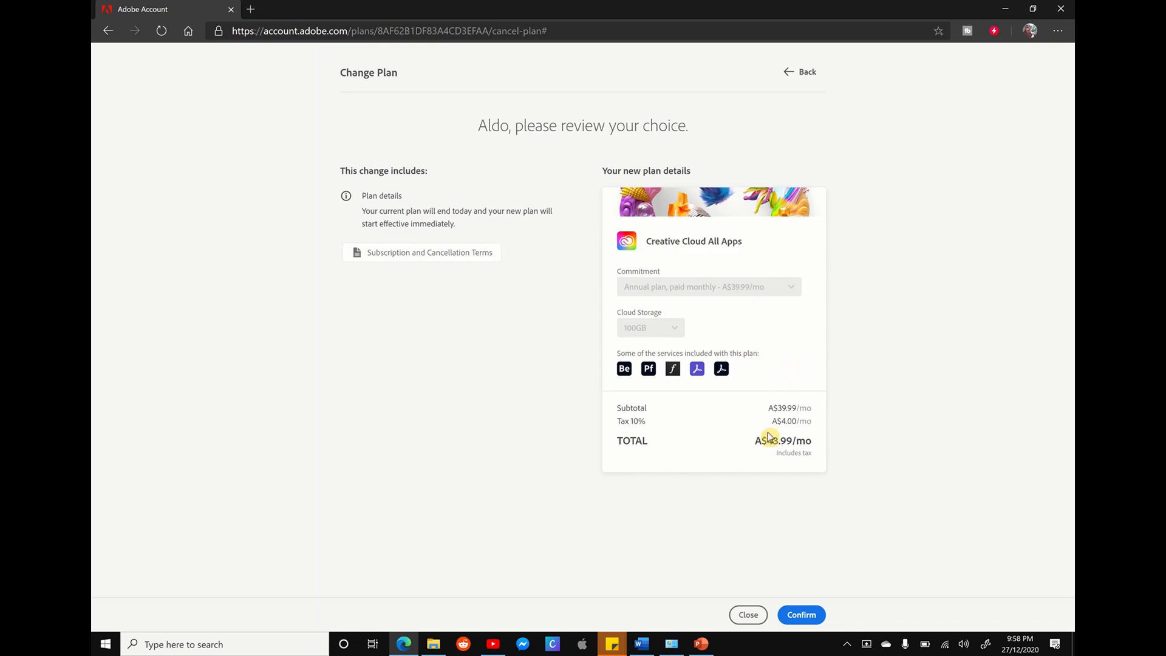
drag(770, 439, 807, 440)
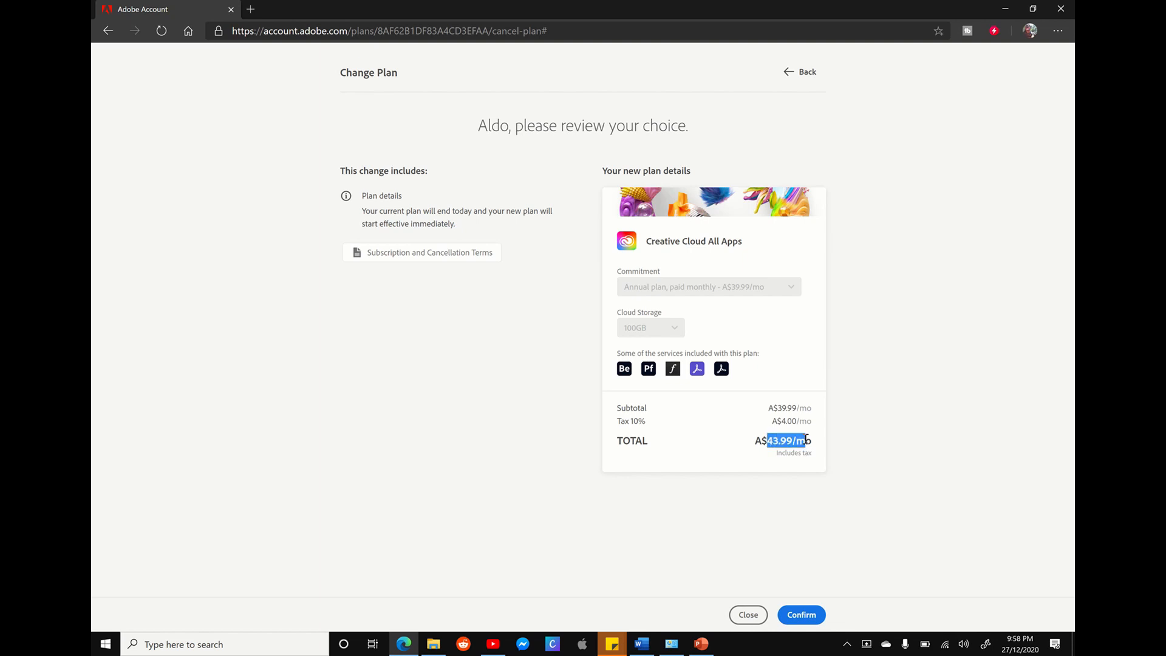